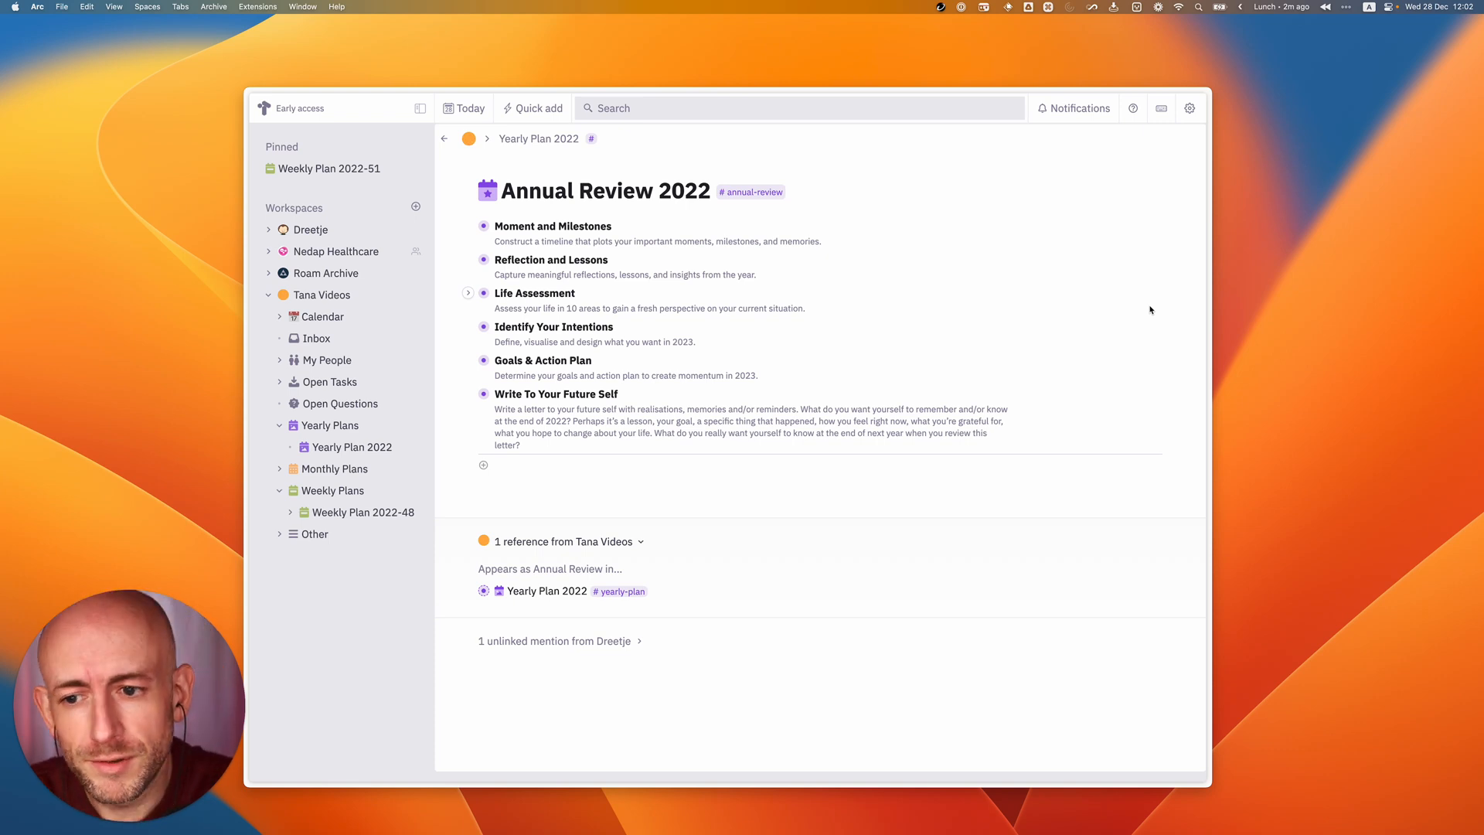
mouse_move(463, 408)
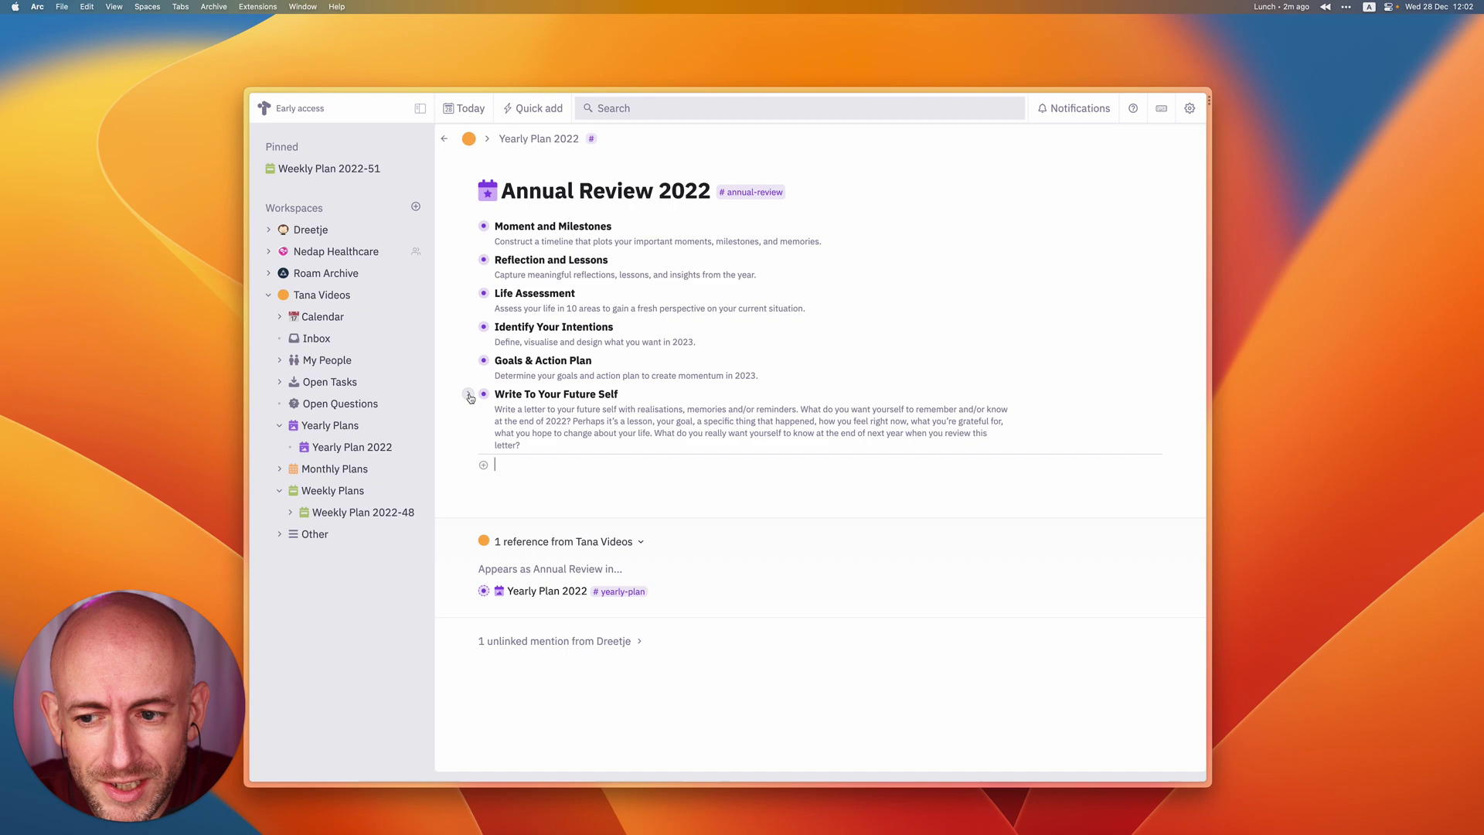
Expand the Write To Your Future Self block and copy the whole letter to the clipboard
click(468, 396)
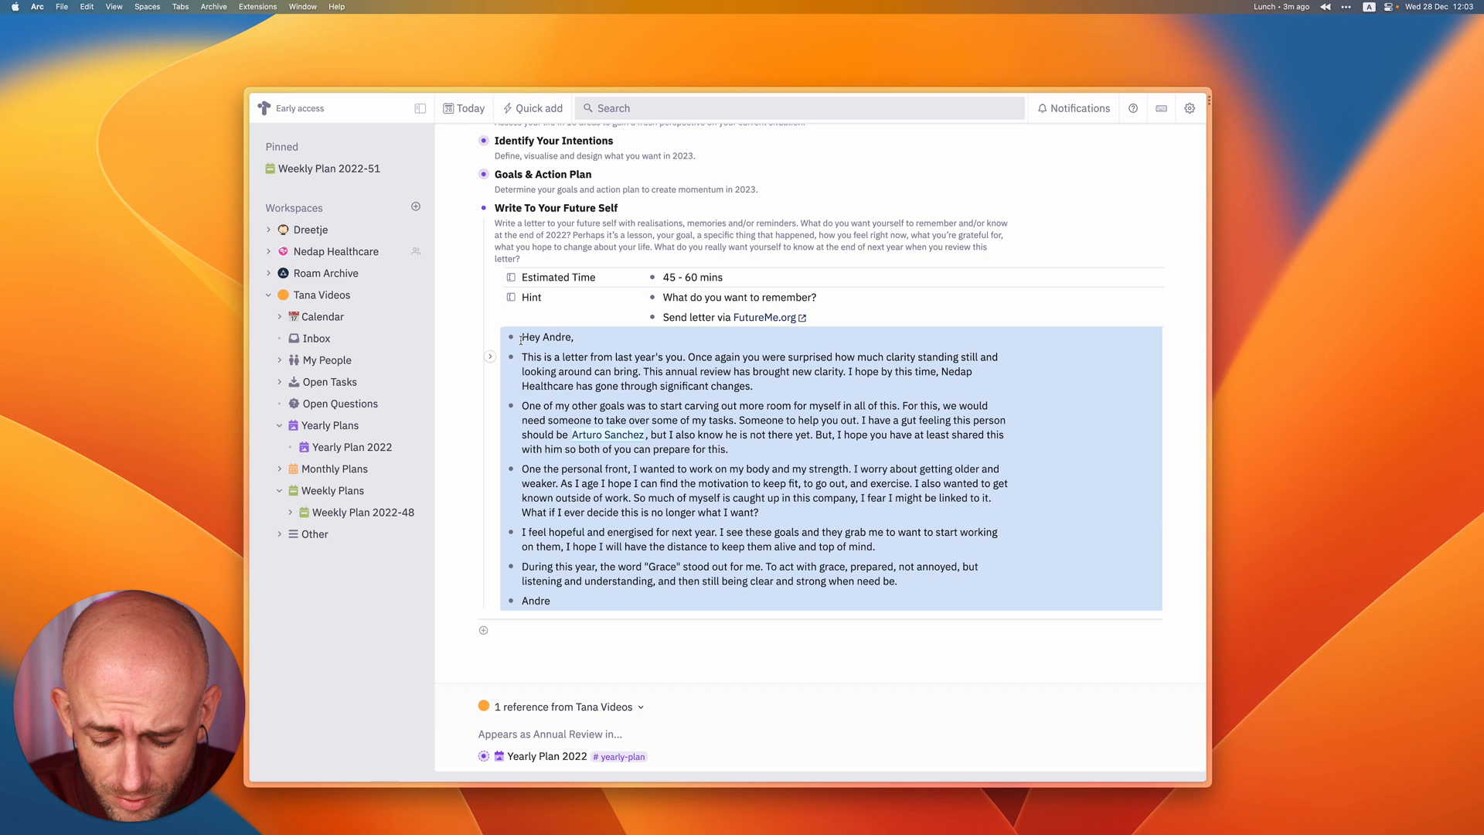
key(Cmd+C)
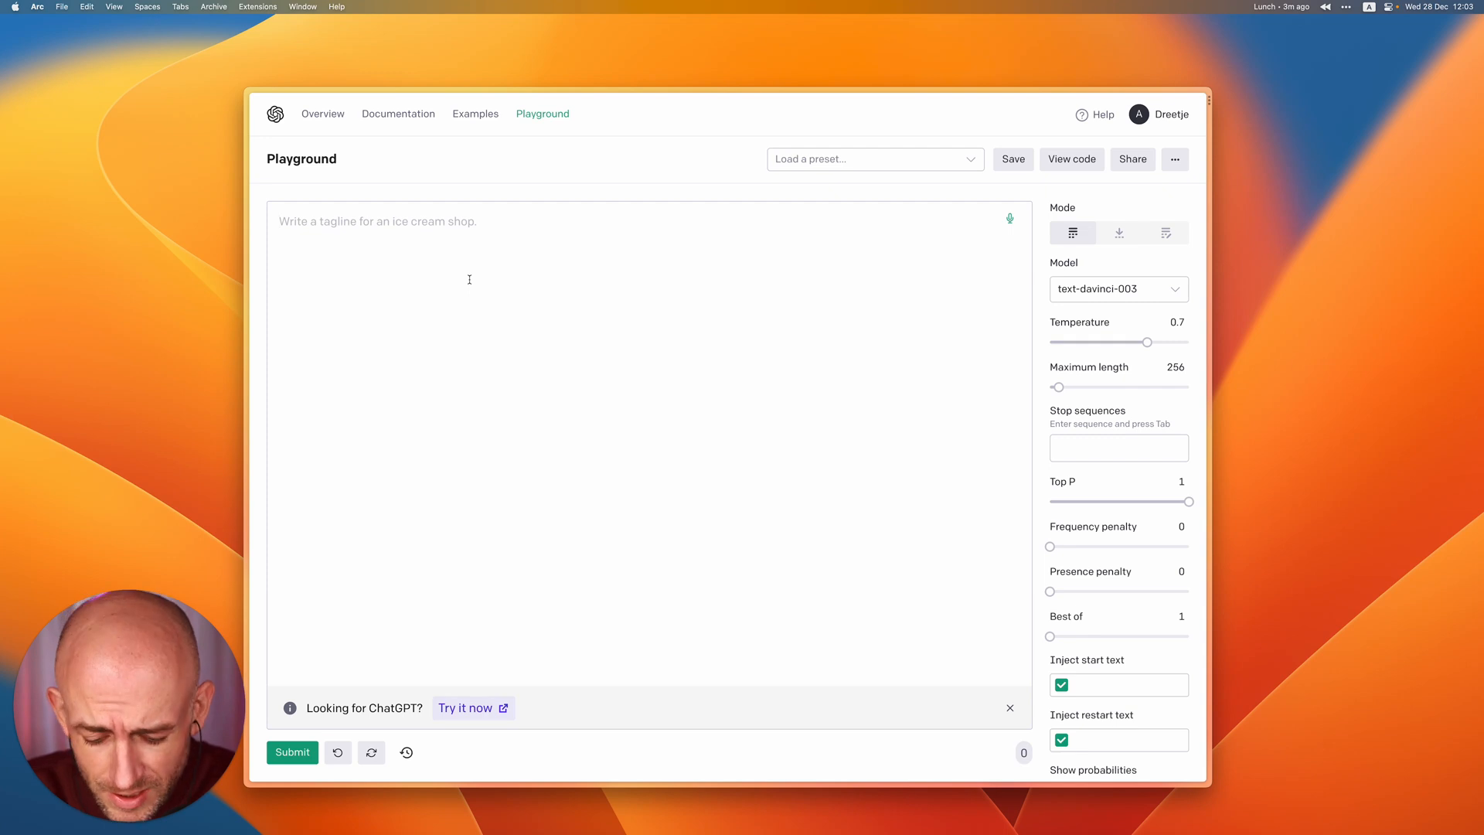
Paste the letter with a request for detailed monthly goals for the next 6 months and generate
text(Given the following letter to my future self:)
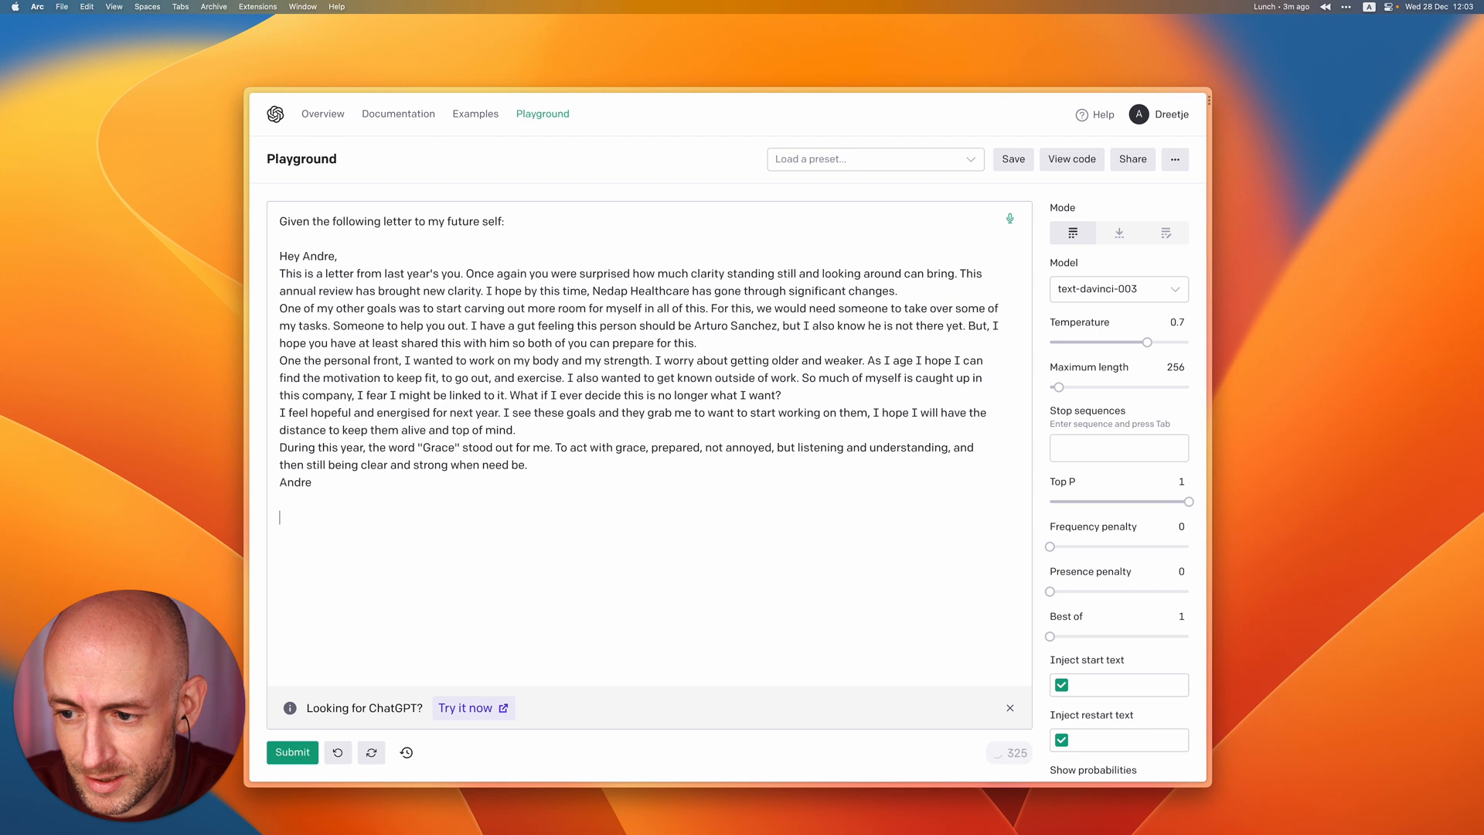
text(Give me a set of detaille)
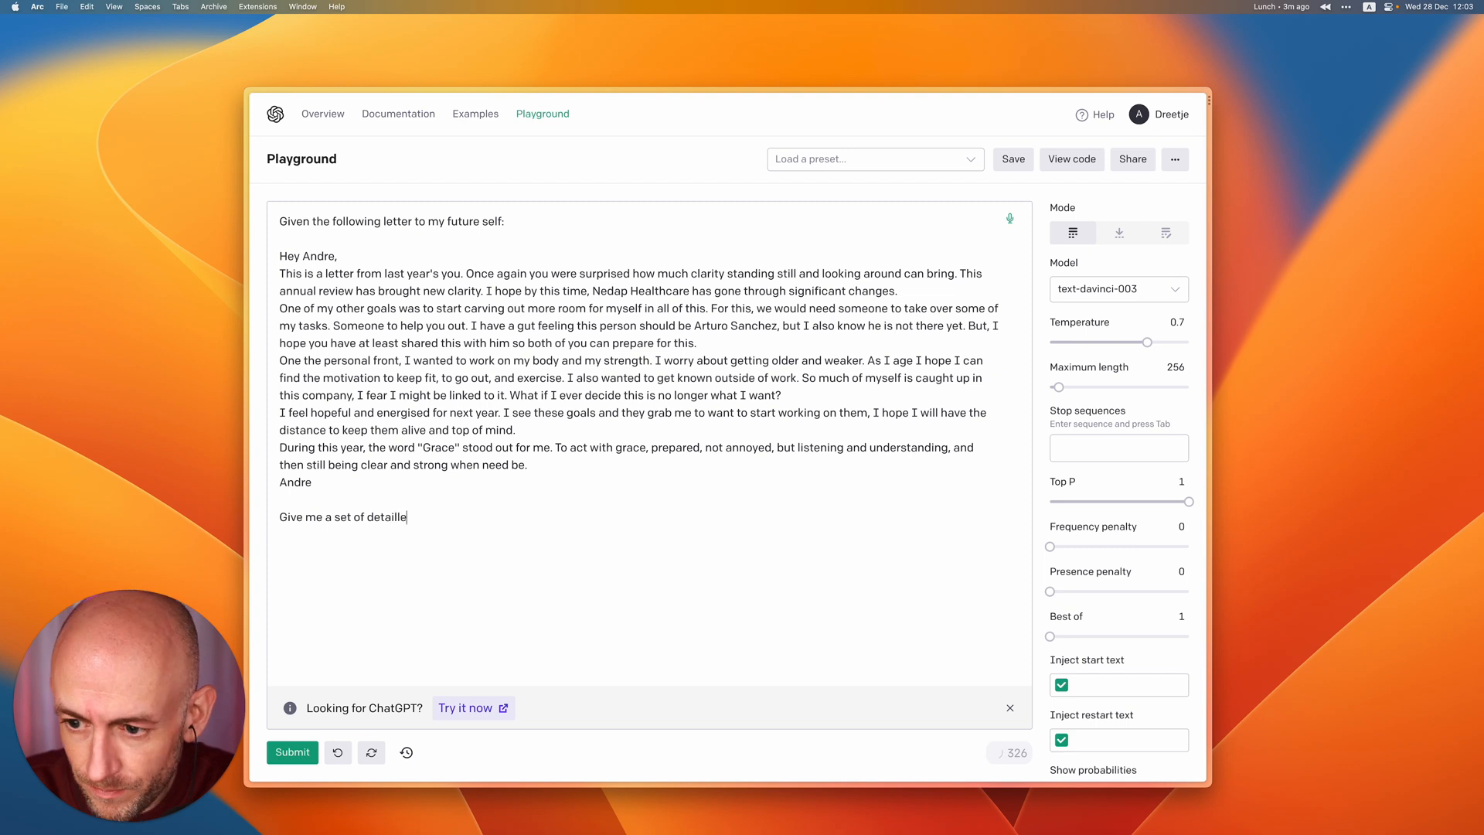
text(d monthly)
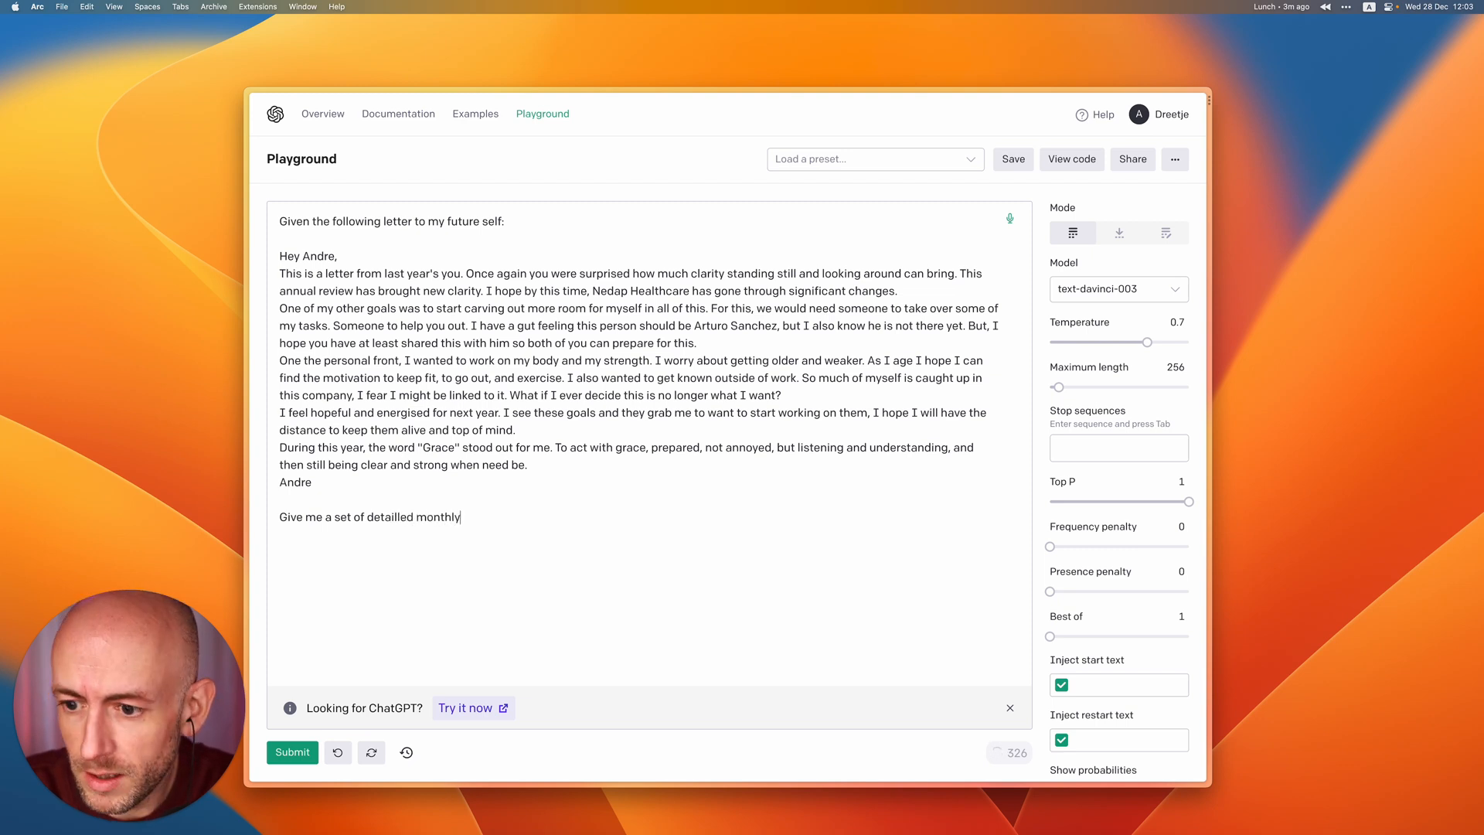
text(goals for the)
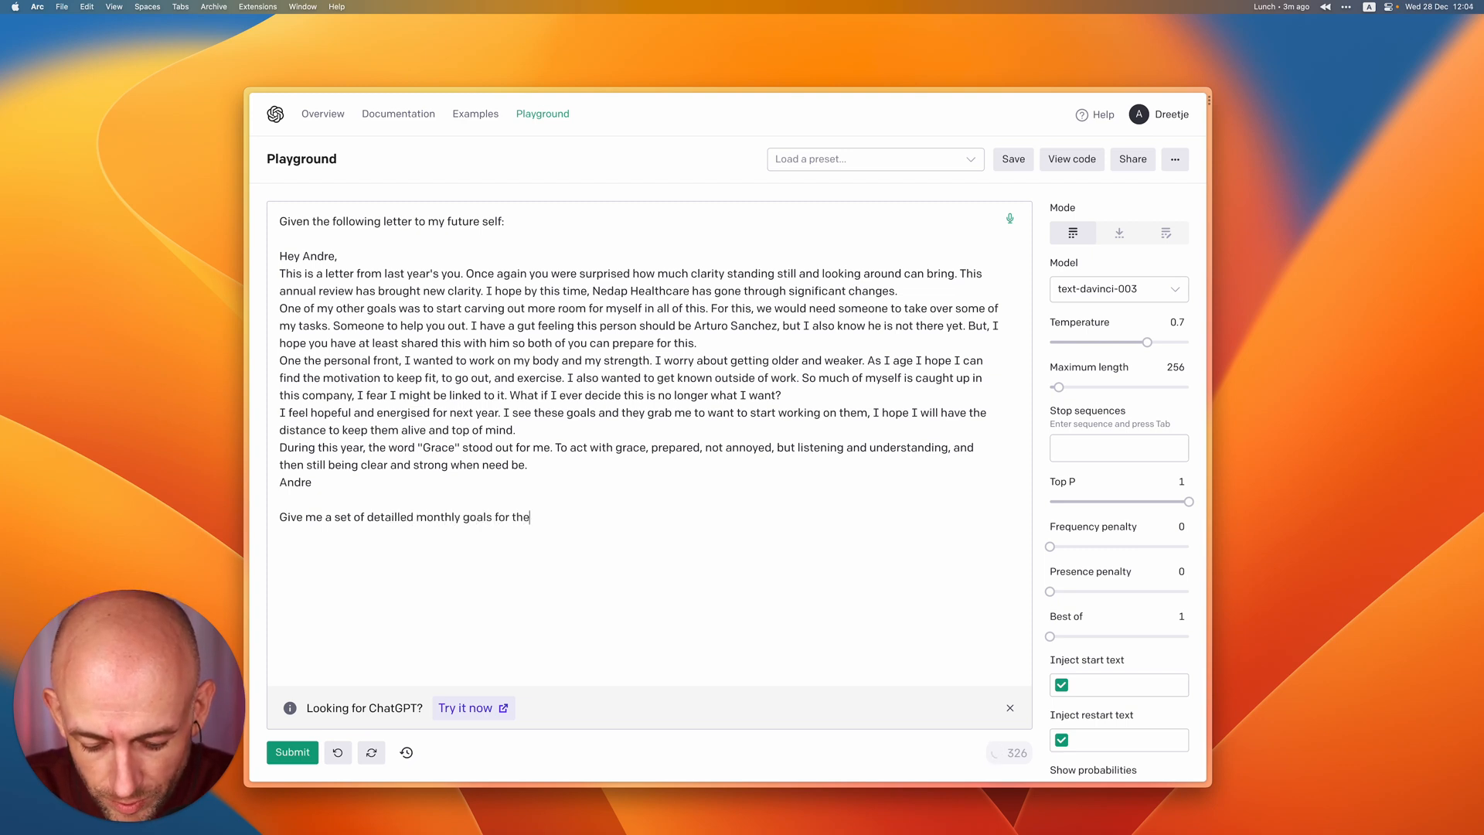
text(next 6 mobths)
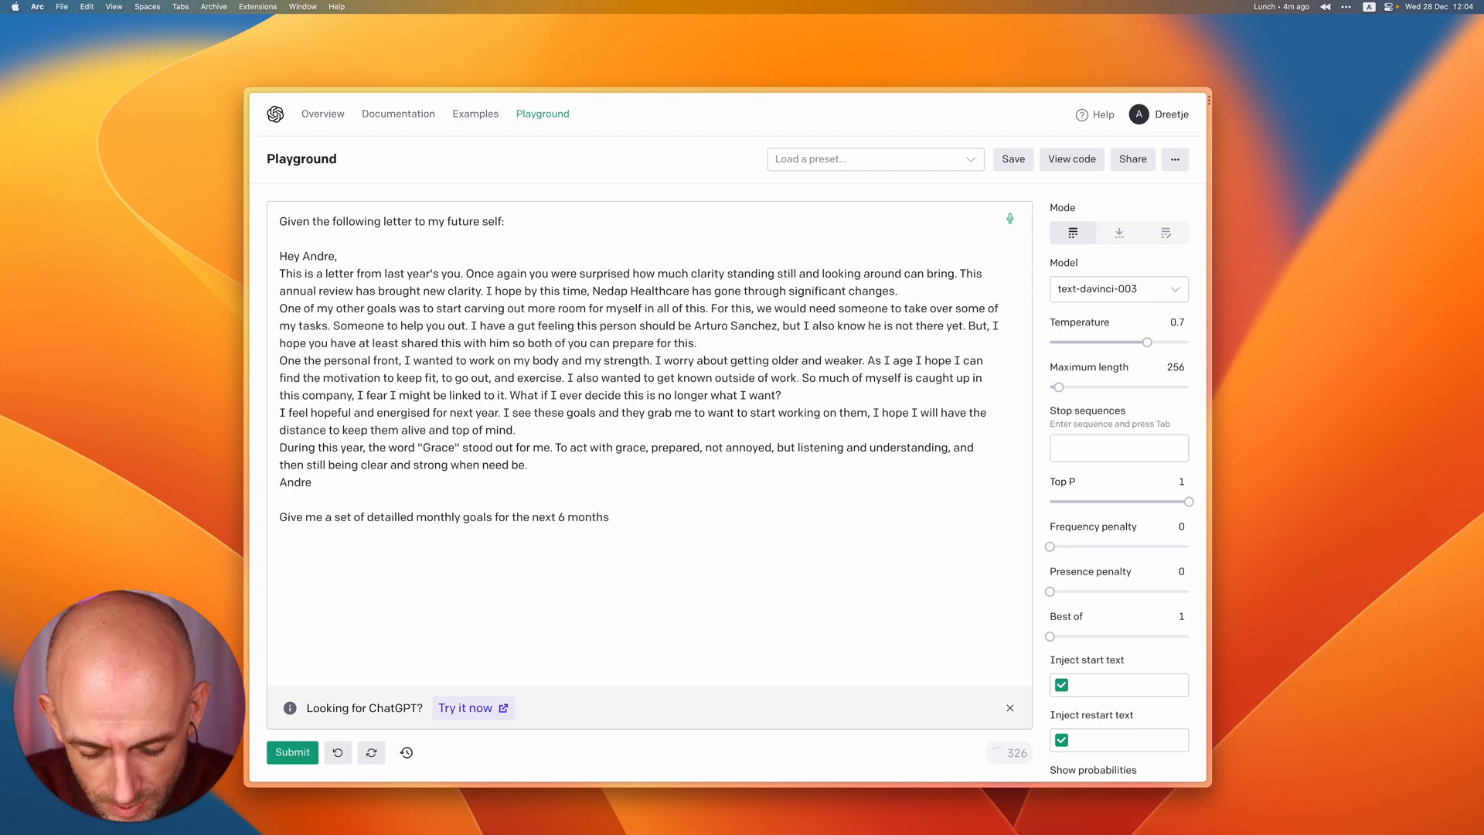
text(, separated by mob)
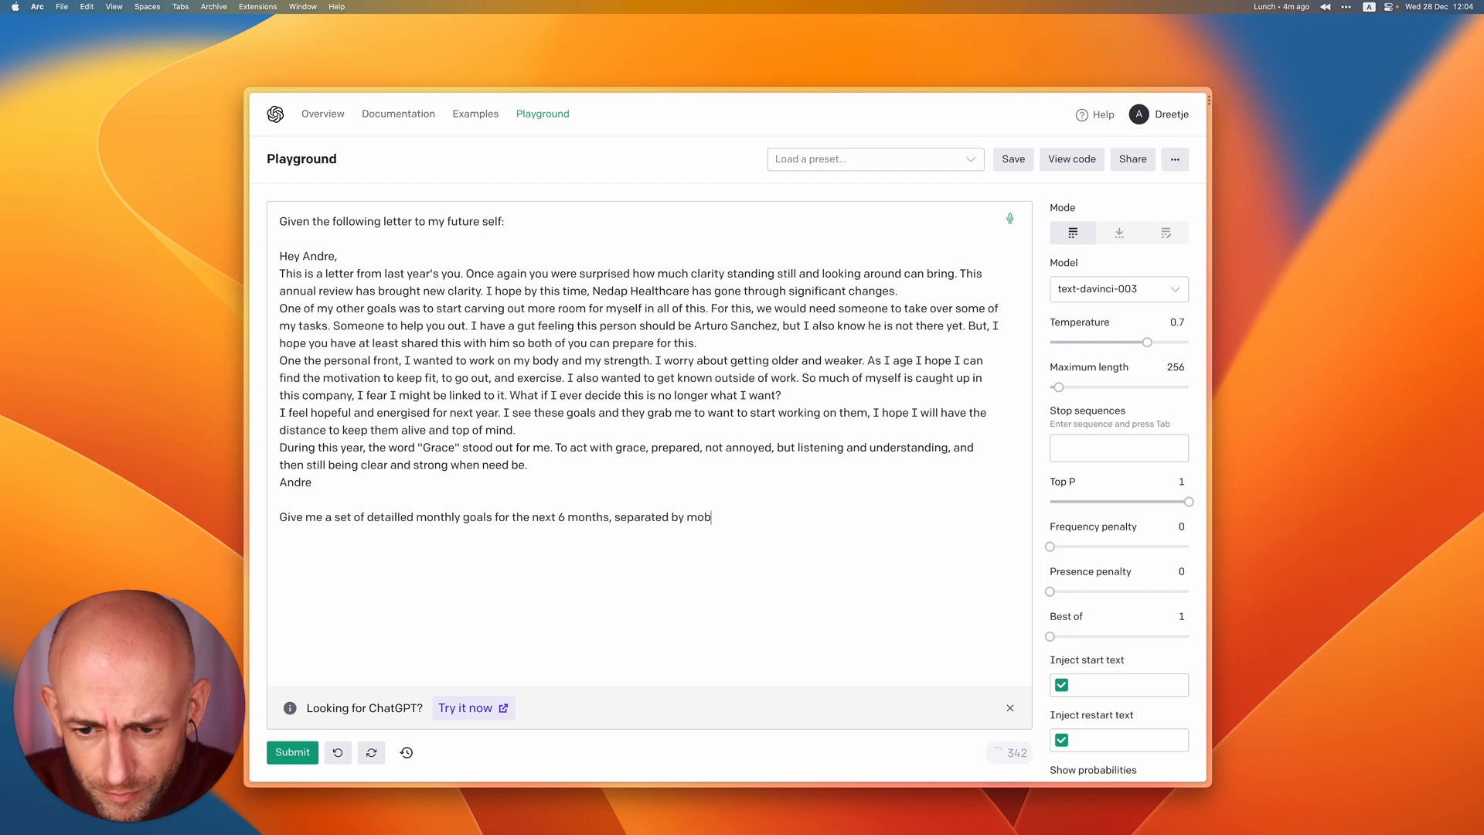
key(Cmd+Return)
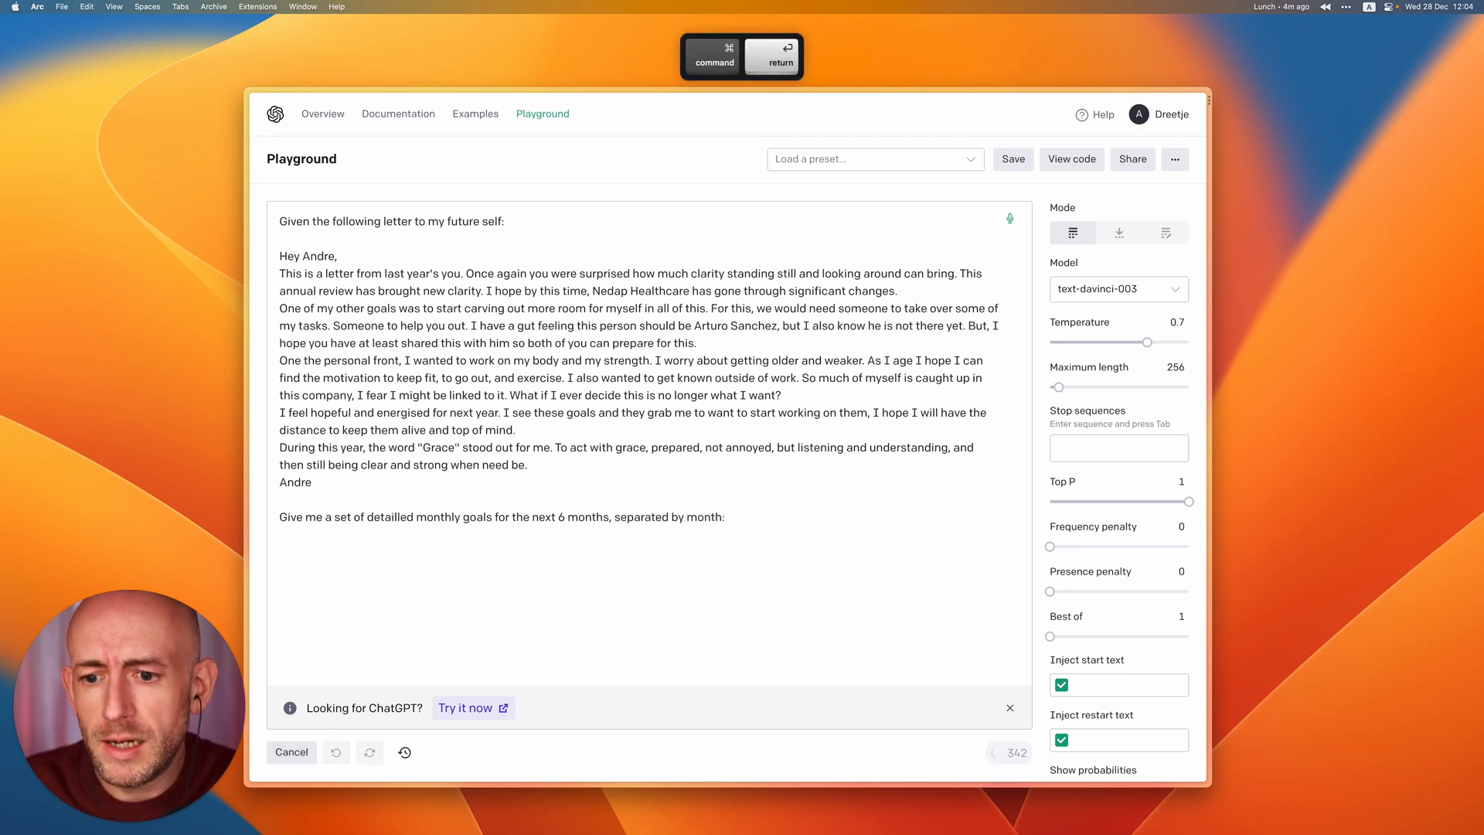
key(Cmd+Return)
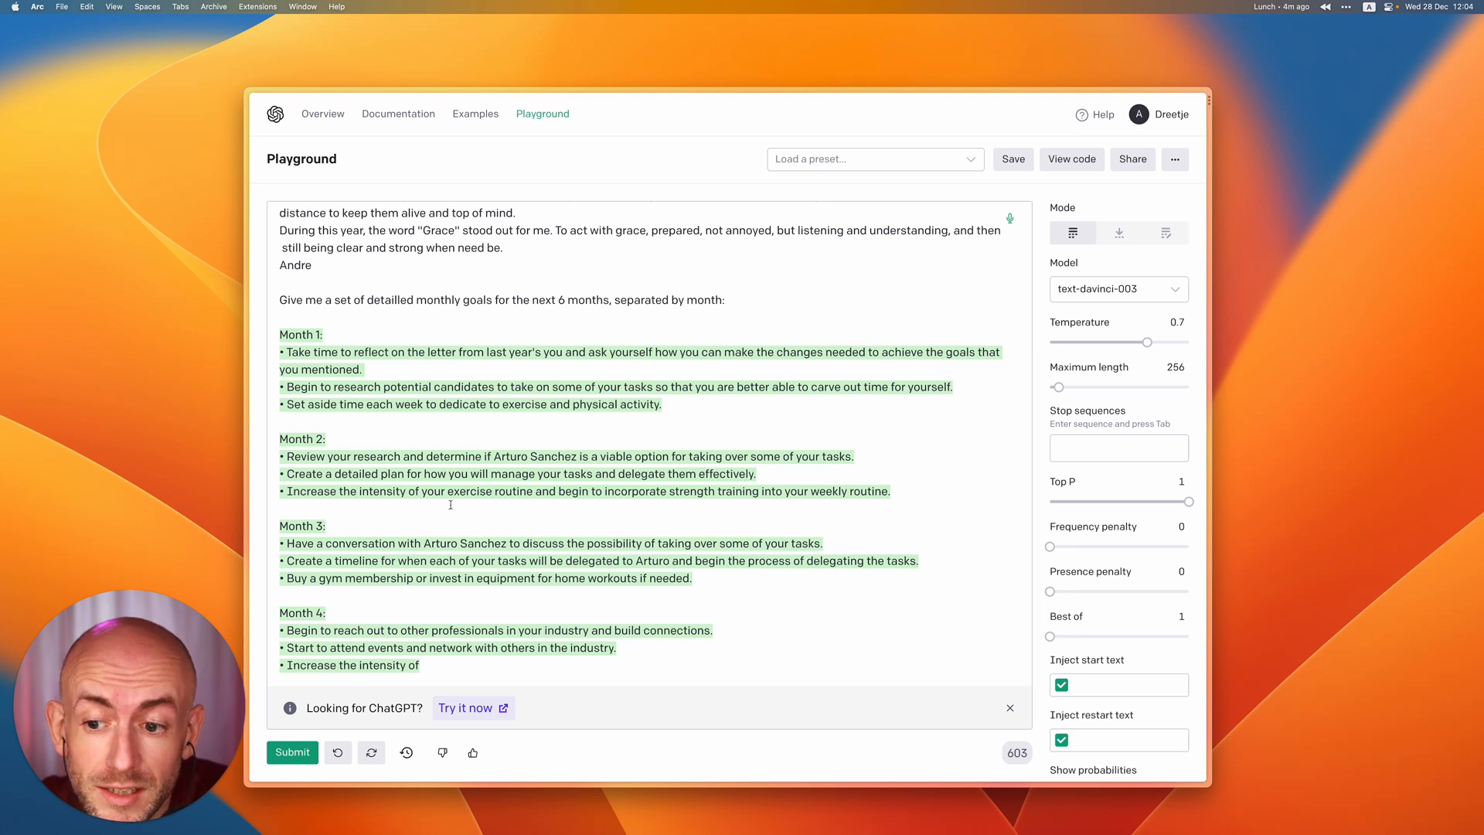
mouse_move(689, 501)
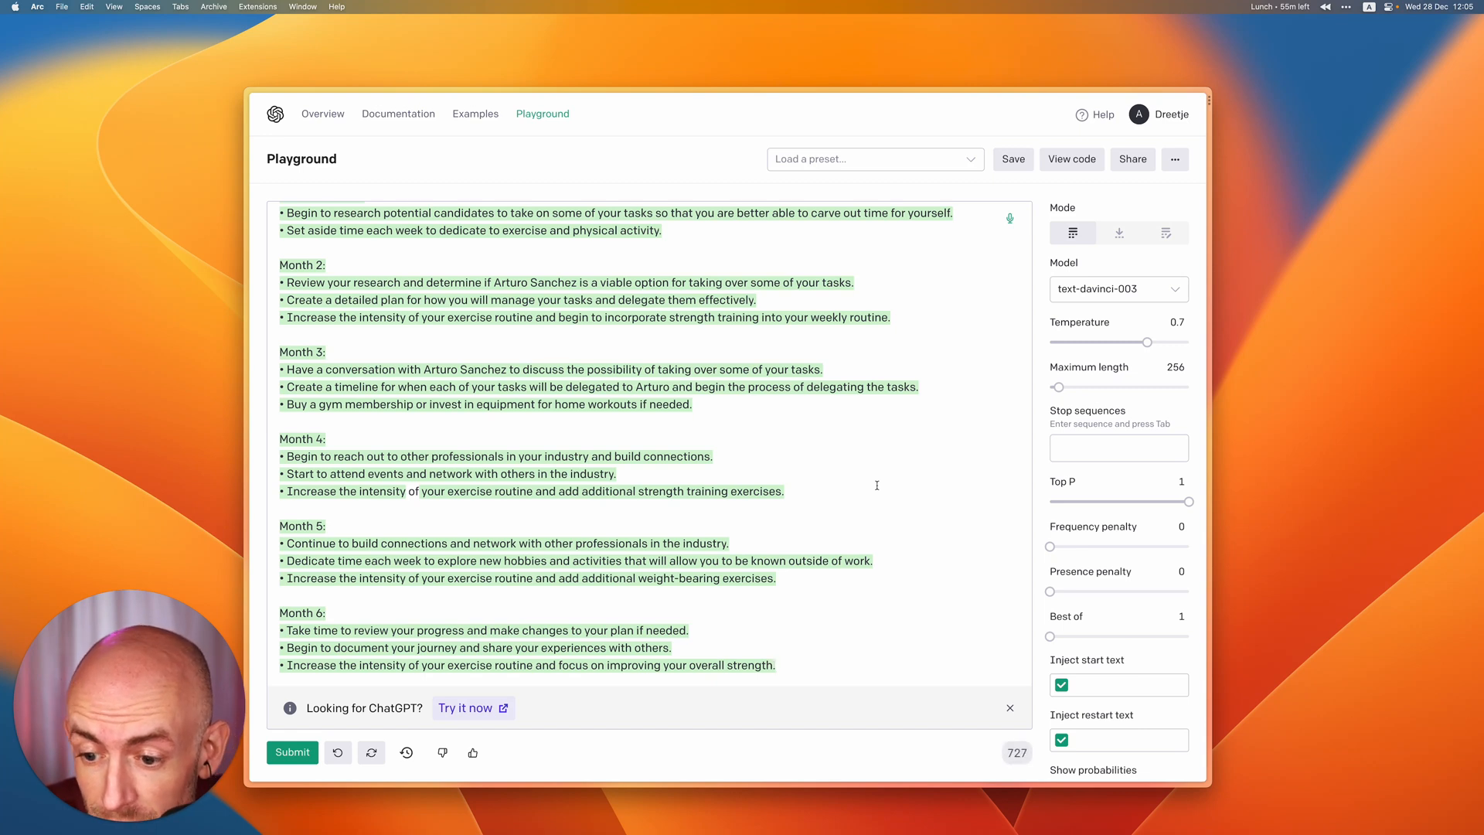
mouse_move(511, 584)
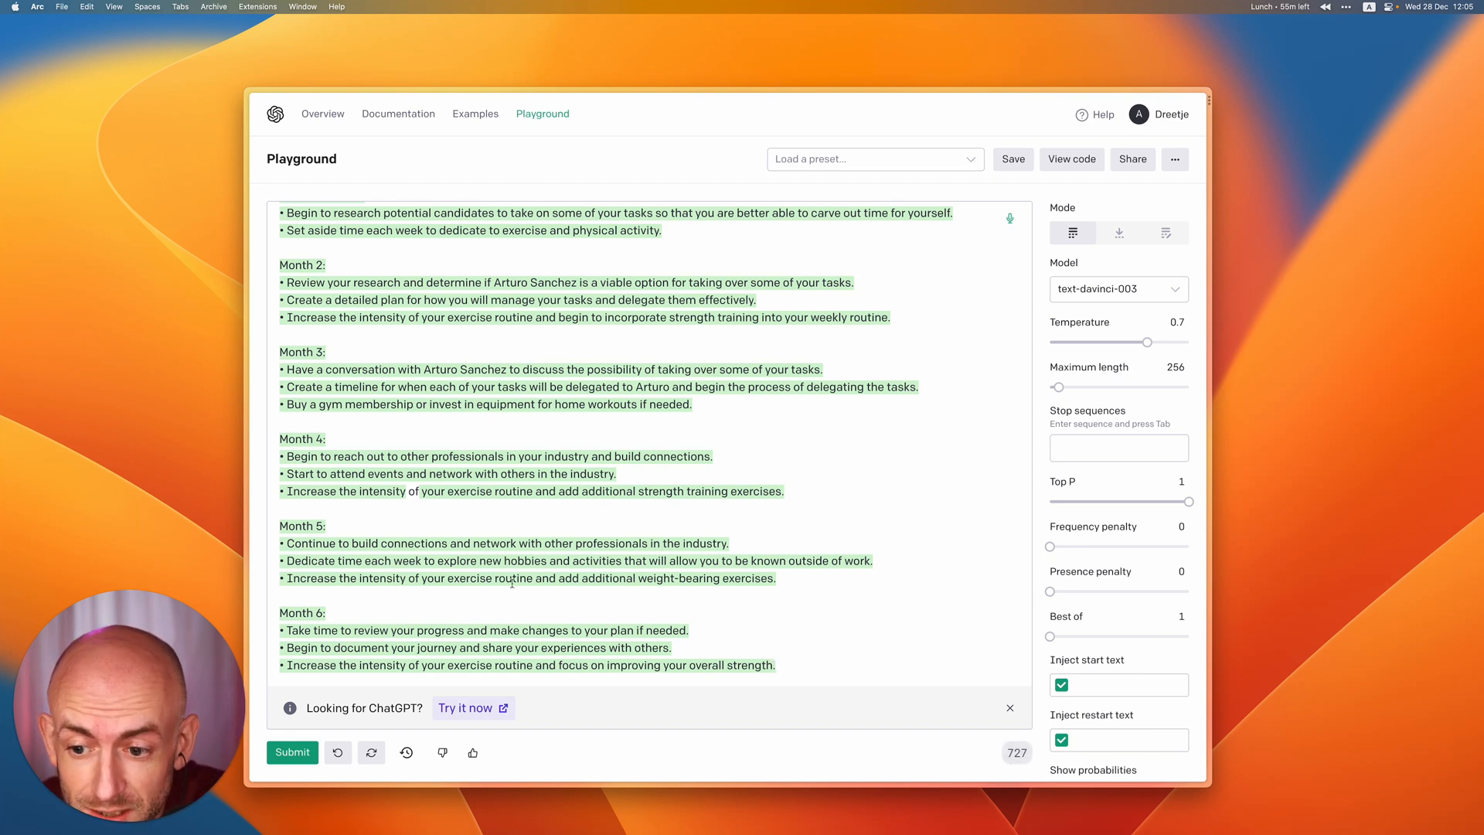
mouse_move(756, 597)
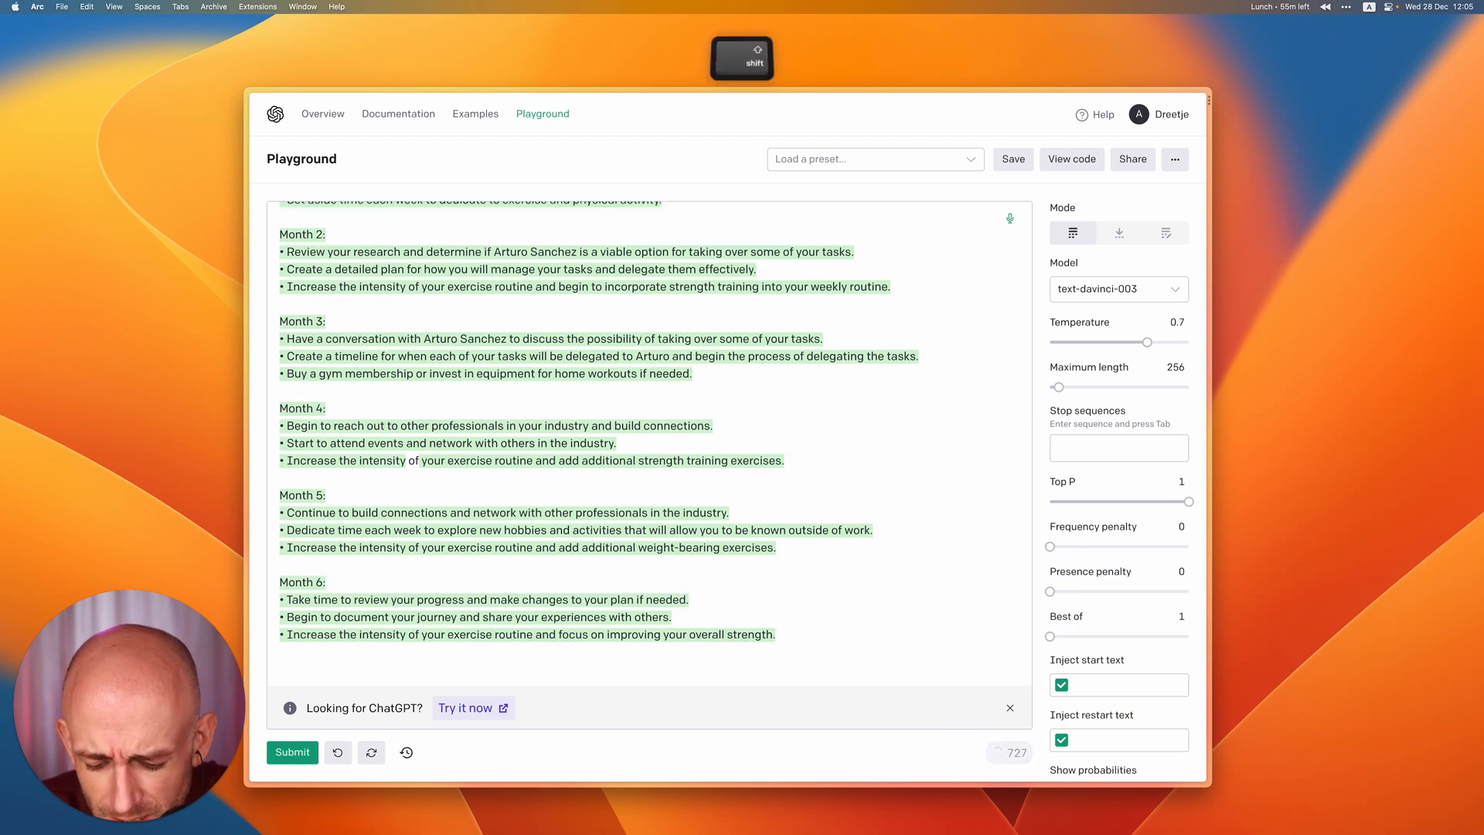
Request themes for each month plus ways to measure success, and submit for generation
text(Add some)
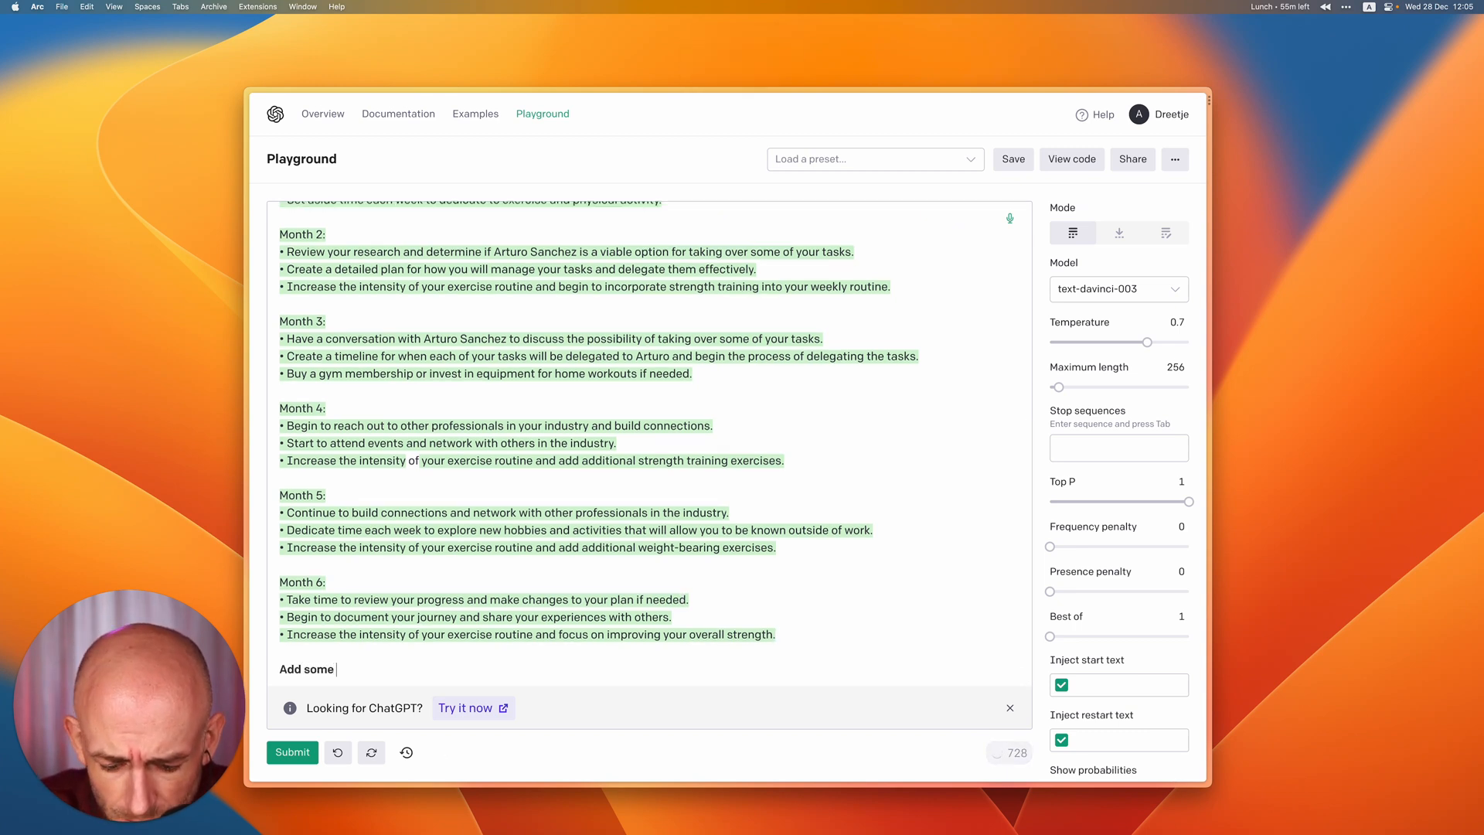
text(themes to each month to focus on and help me to m)
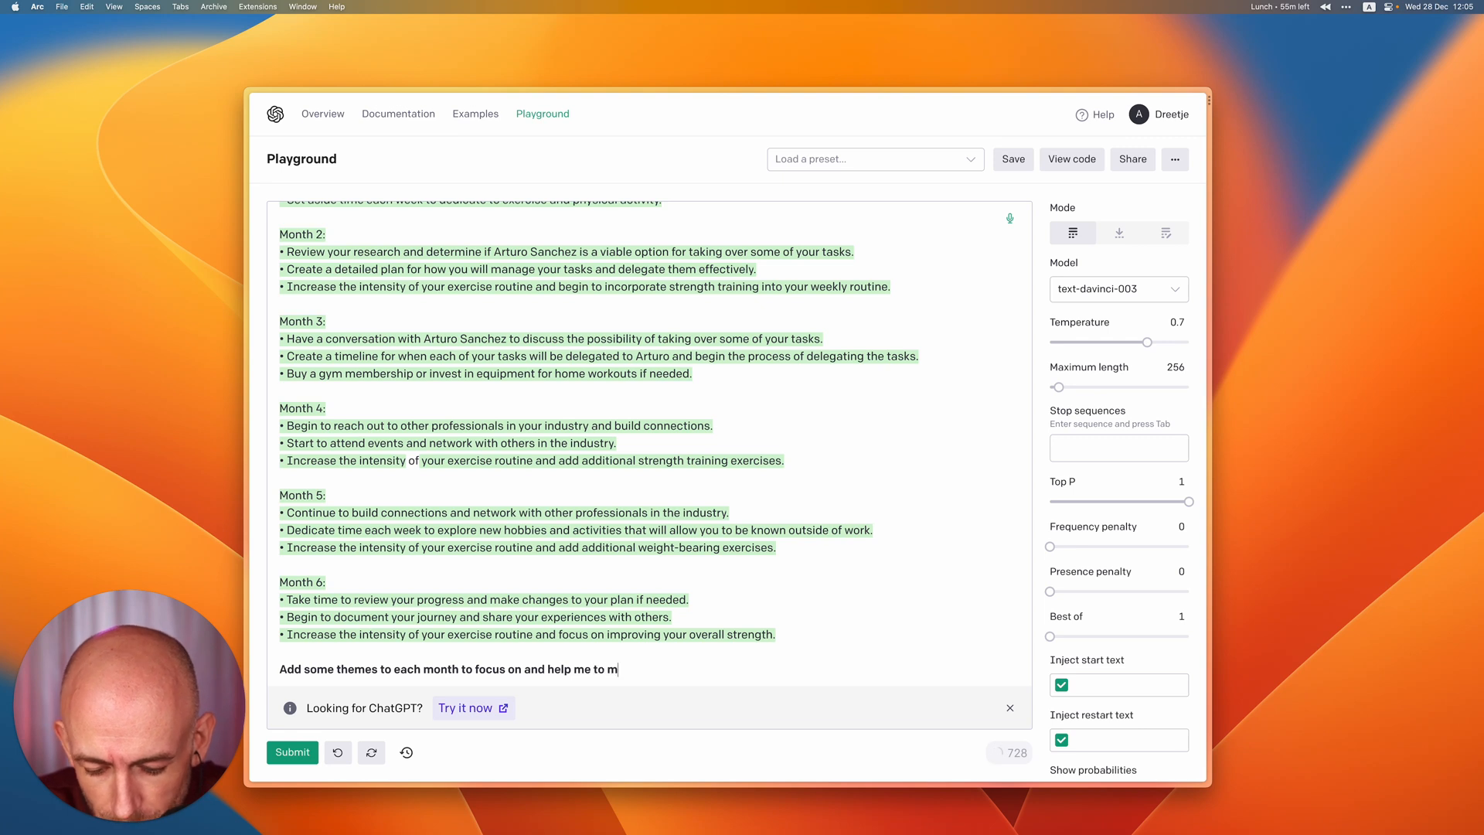
text(easure success)
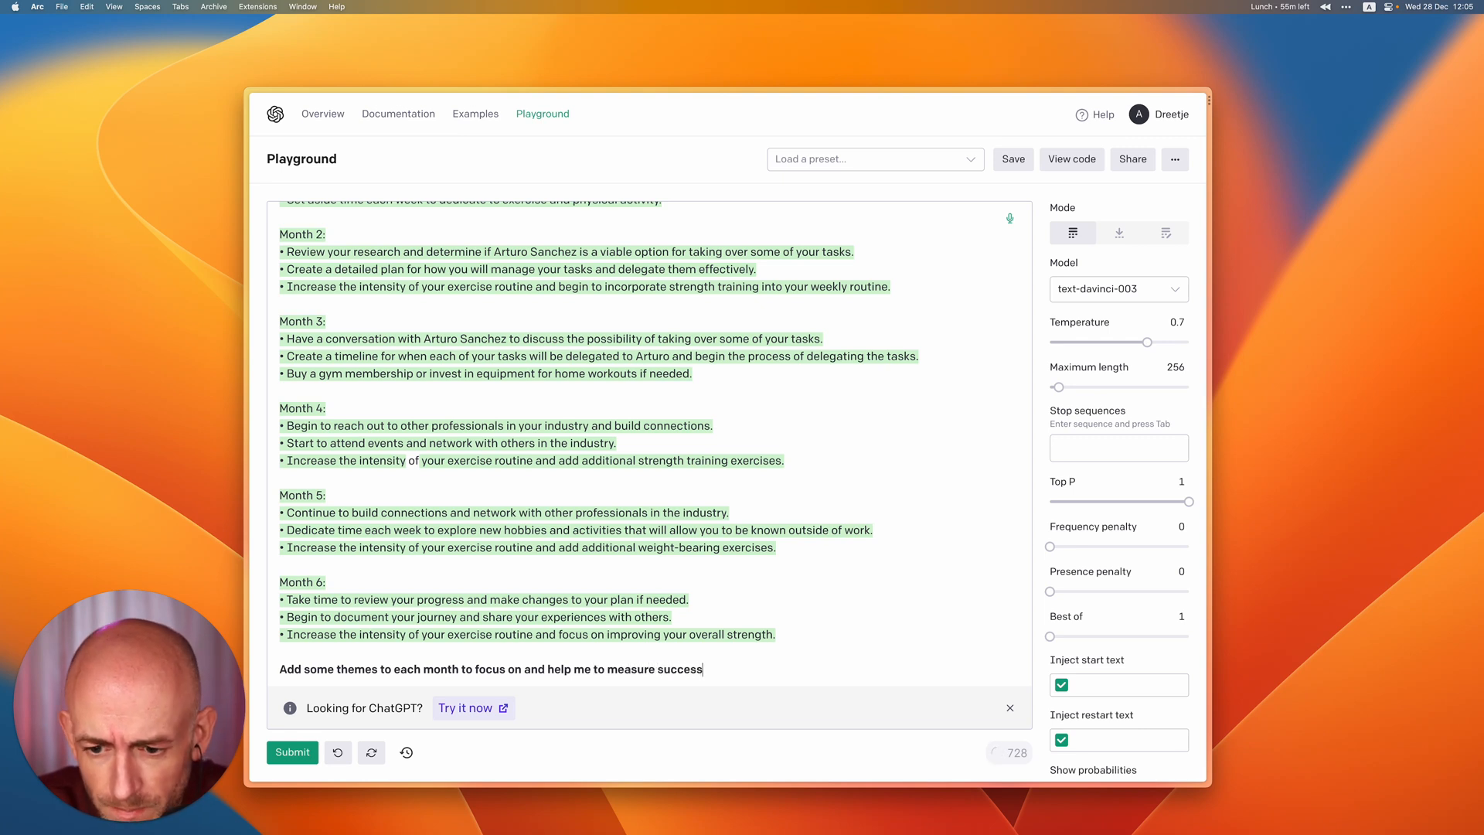
click(292, 751)
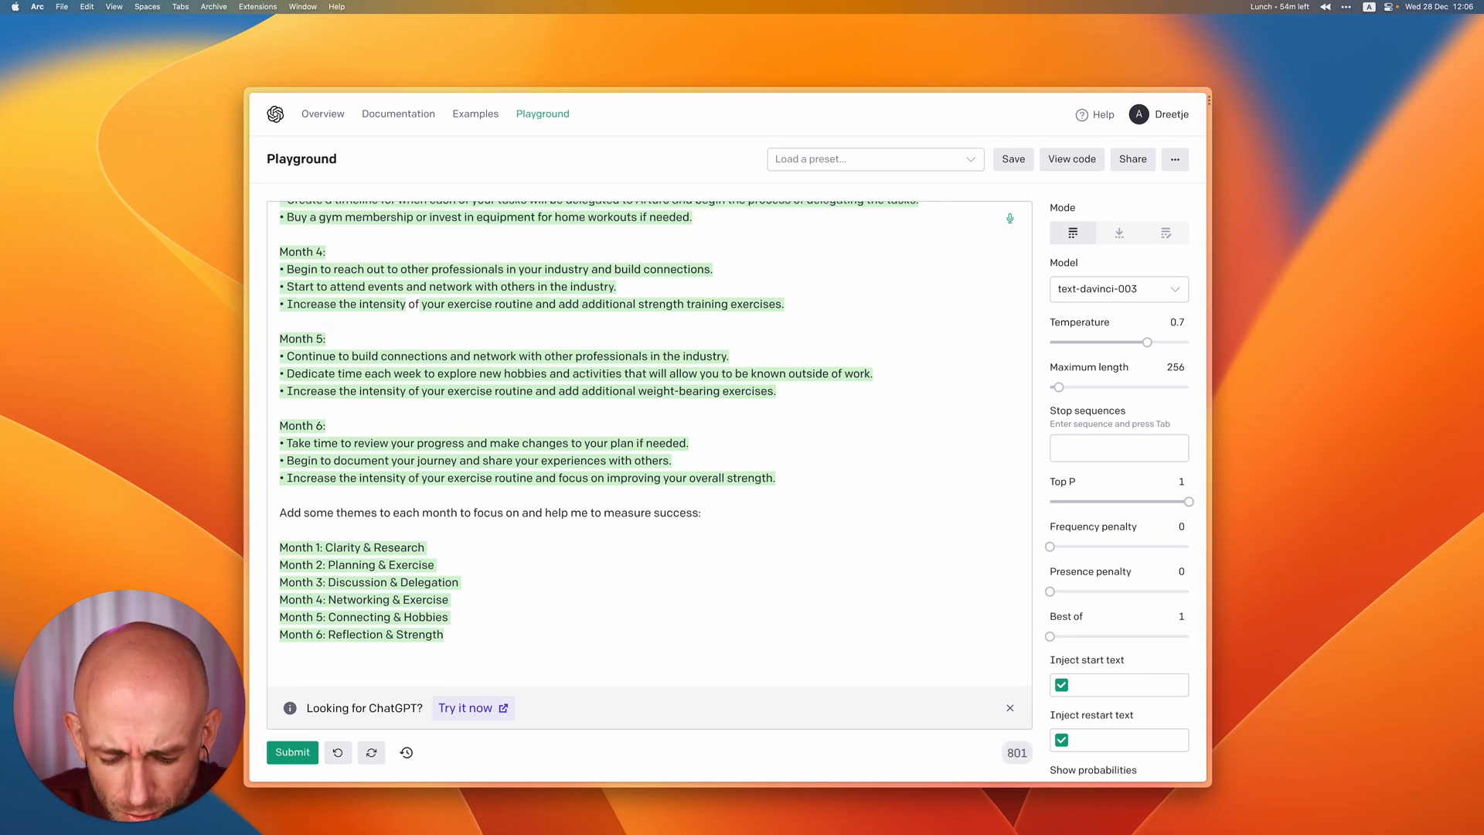
Ask how to make the plan more measurable through tracking next year and generate an answer
text(How can I)
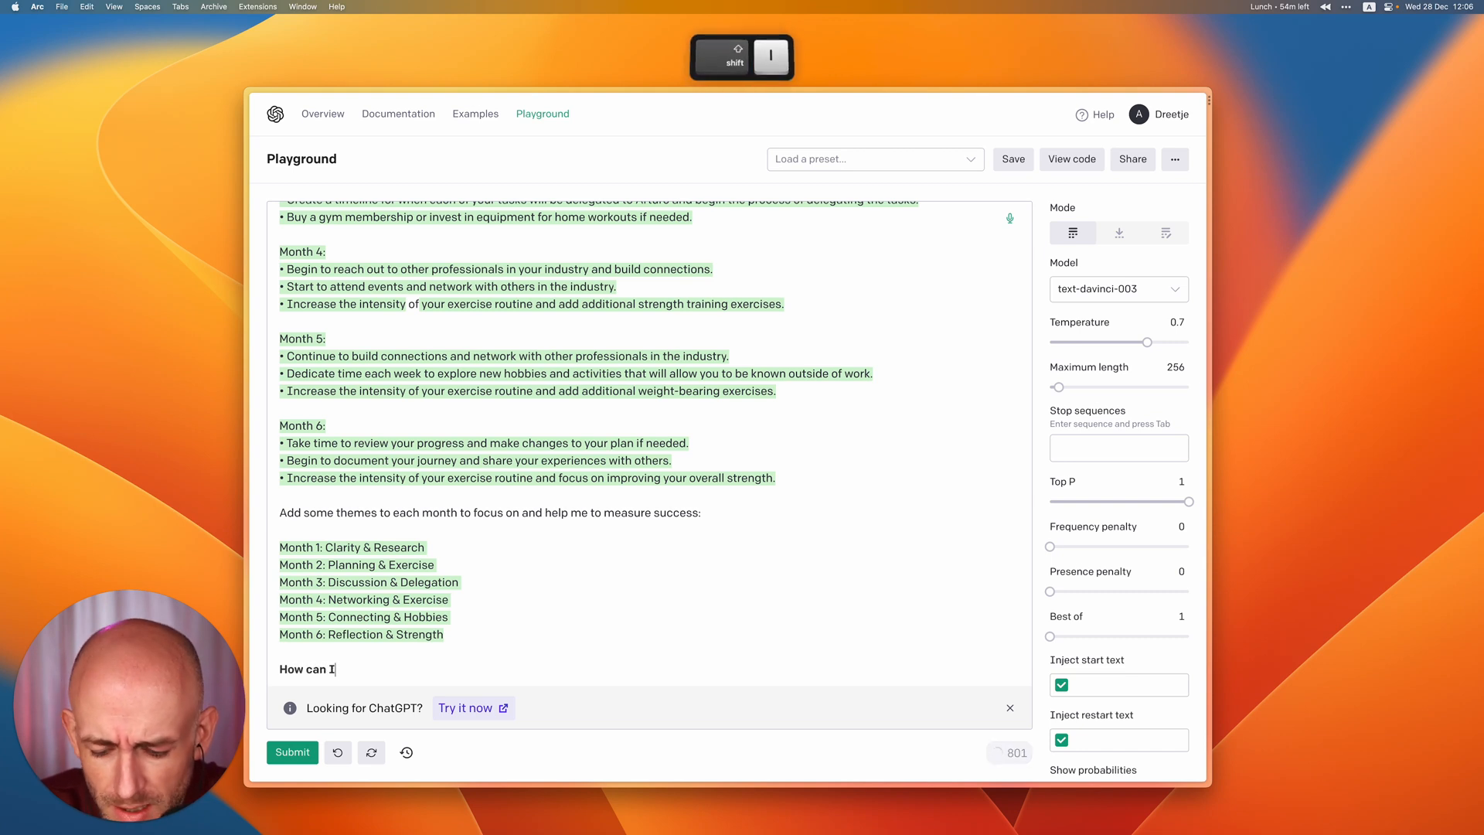
text(make this)
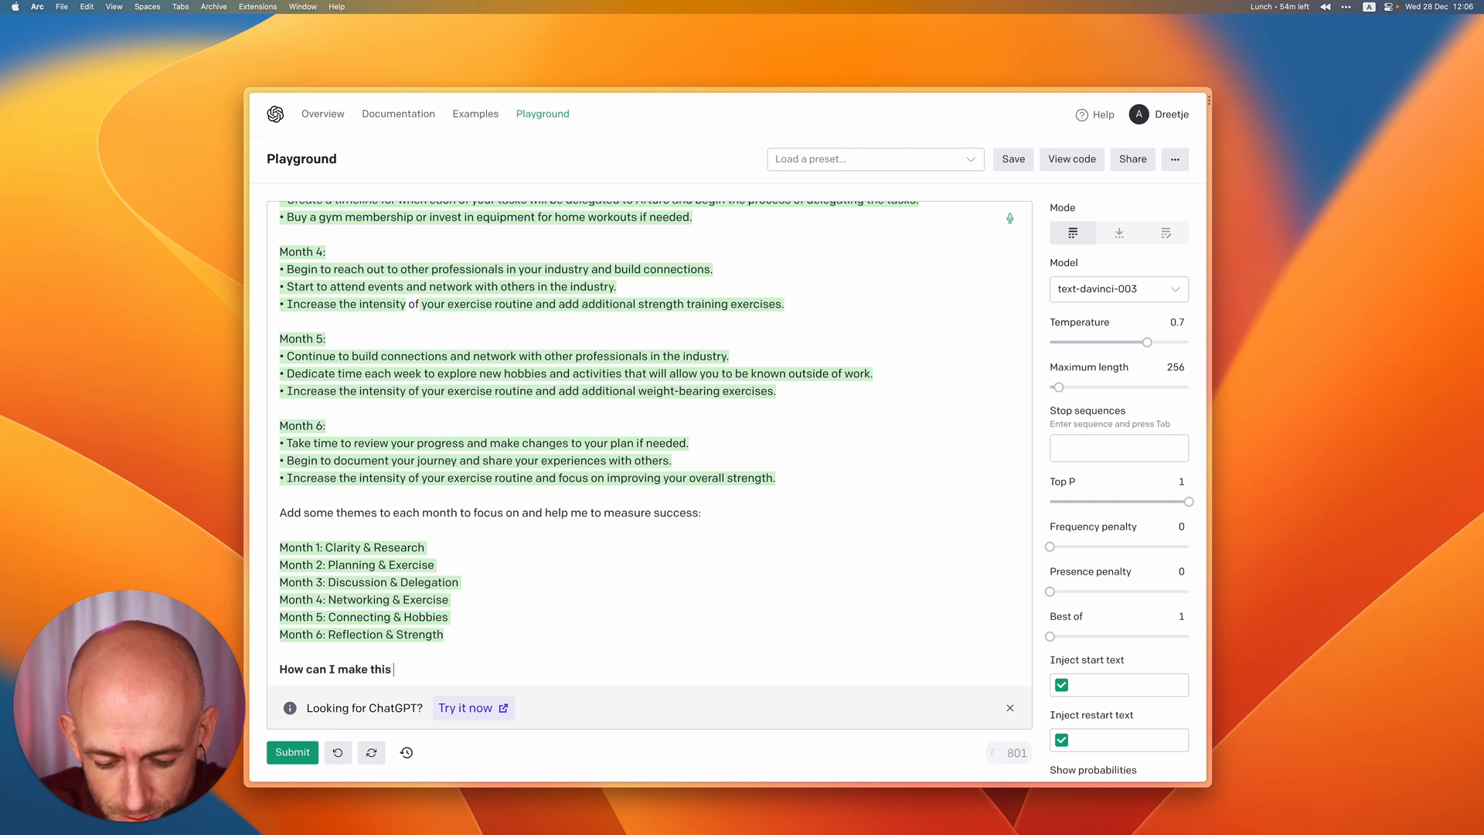
text(more measurable by tracking things throughout next year?)
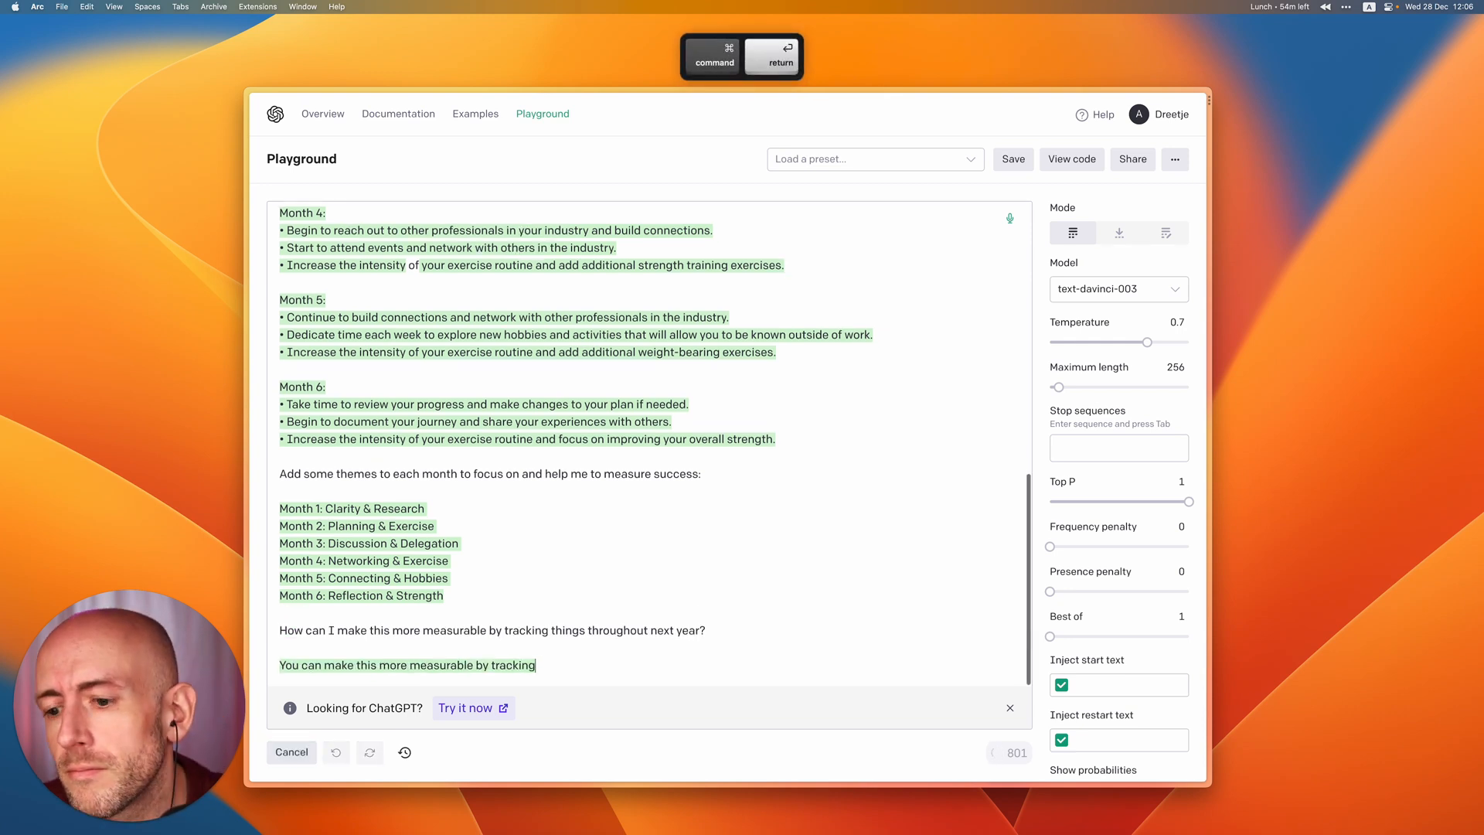
key(Cmd+Return)
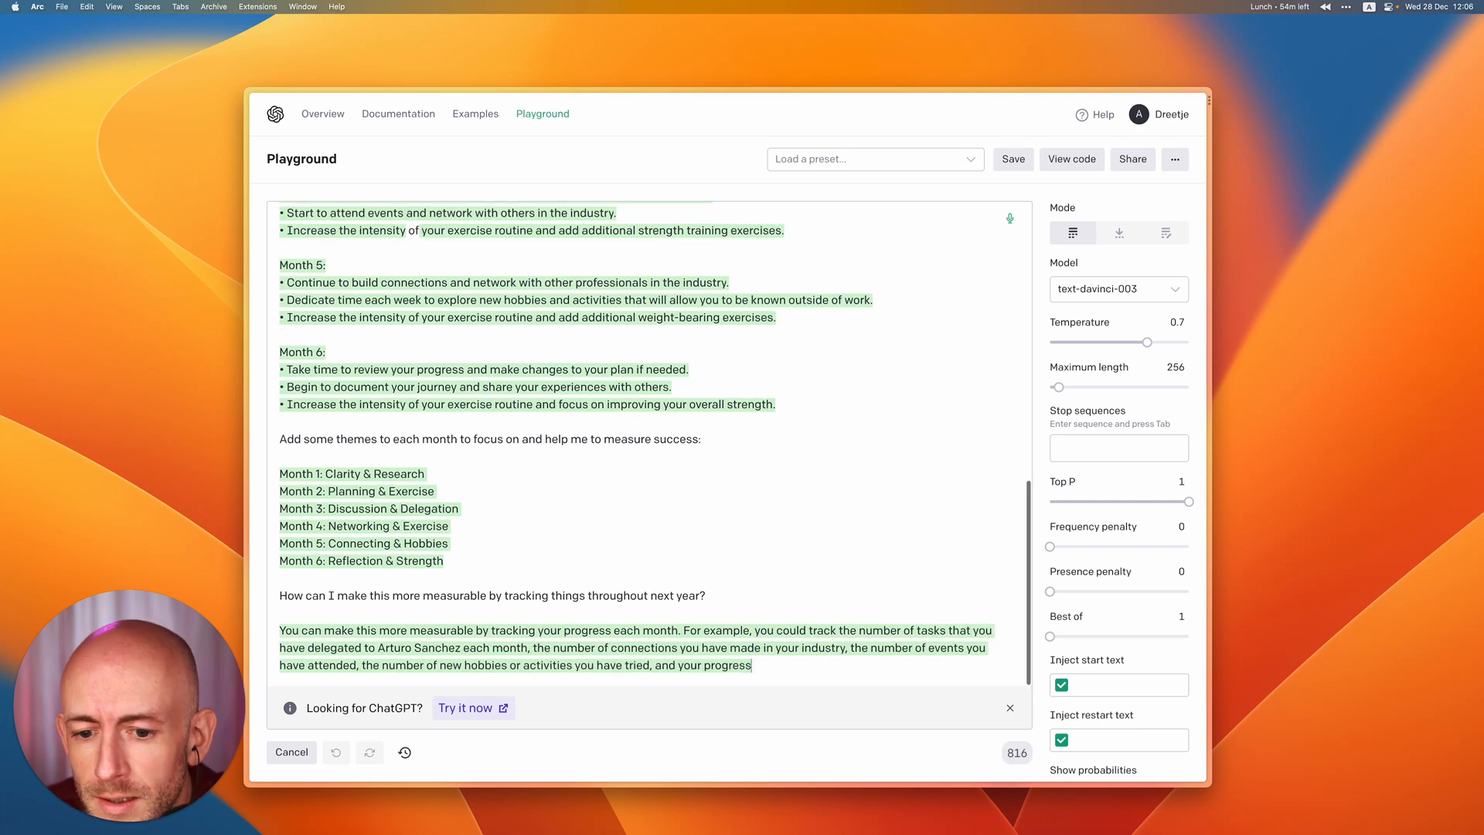